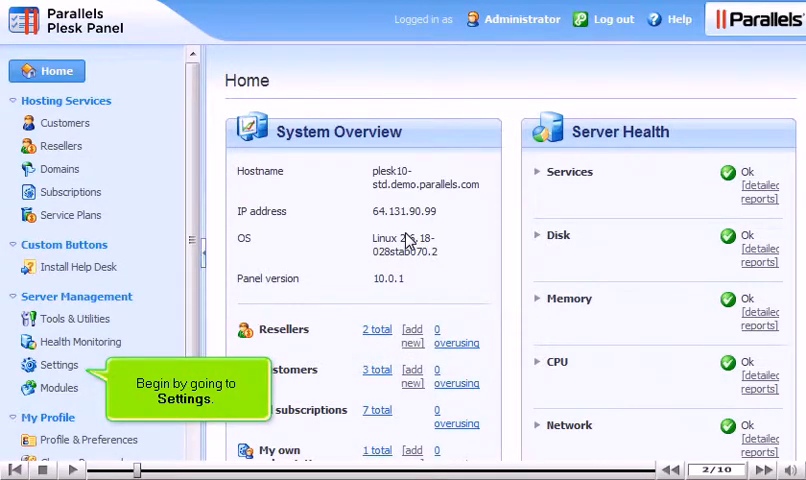
Step: Go to Server Management Settings to list the mail settings areas, including Spam Filter
{"action": "left_click", "coordinate": [57, 364]}
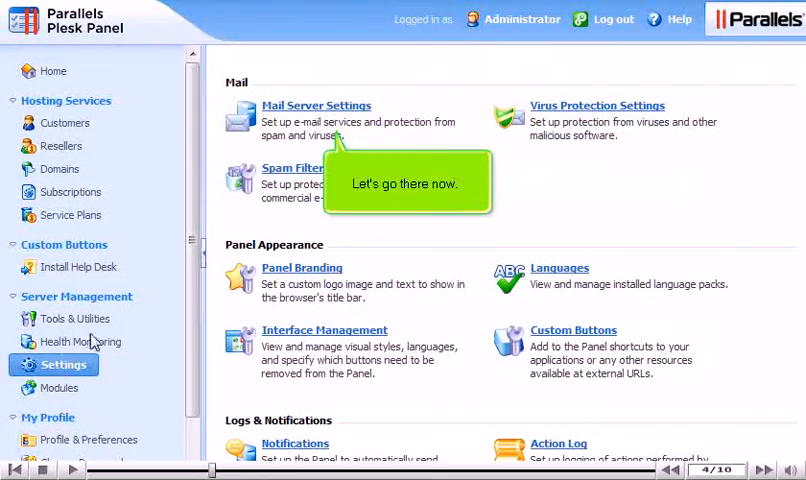
{"action": "left_click", "coordinate": [316, 105]}
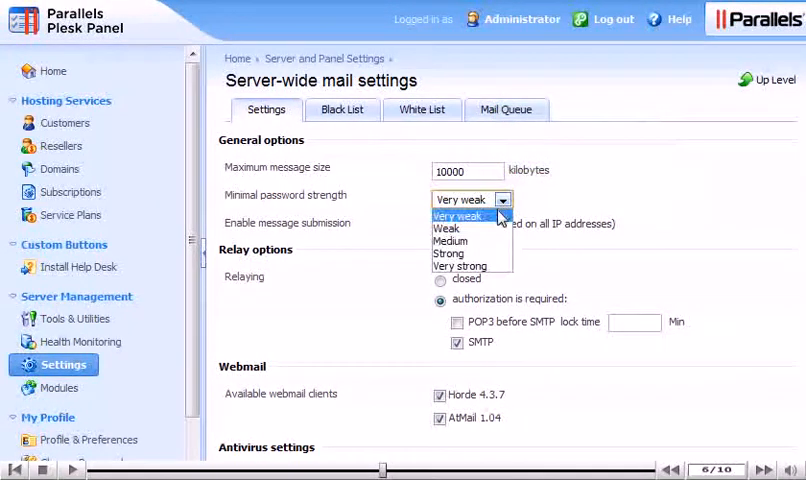
{"action": "left_click", "coordinate": [448, 229]}
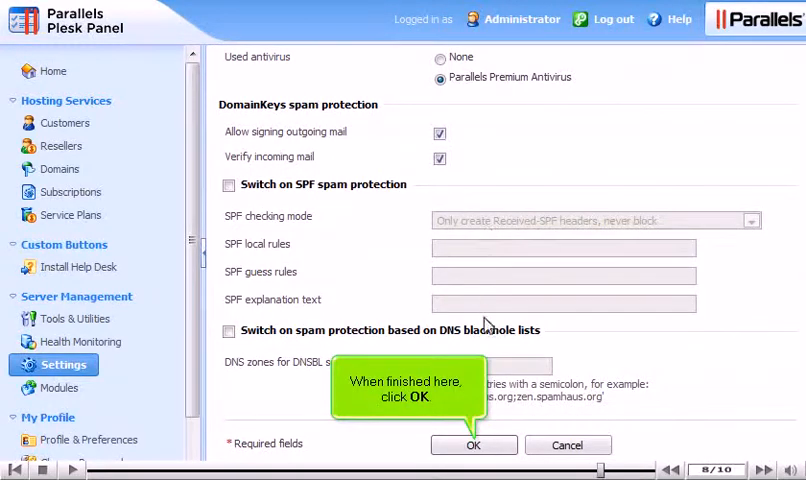
Step: Confirm the server-wide mail settings form with OK to save the changes
{"action": "left_click", "coordinate": [474, 445]}
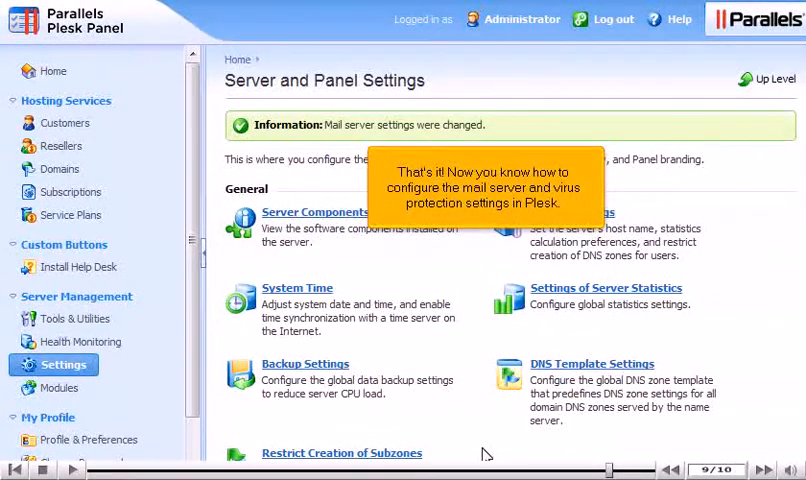